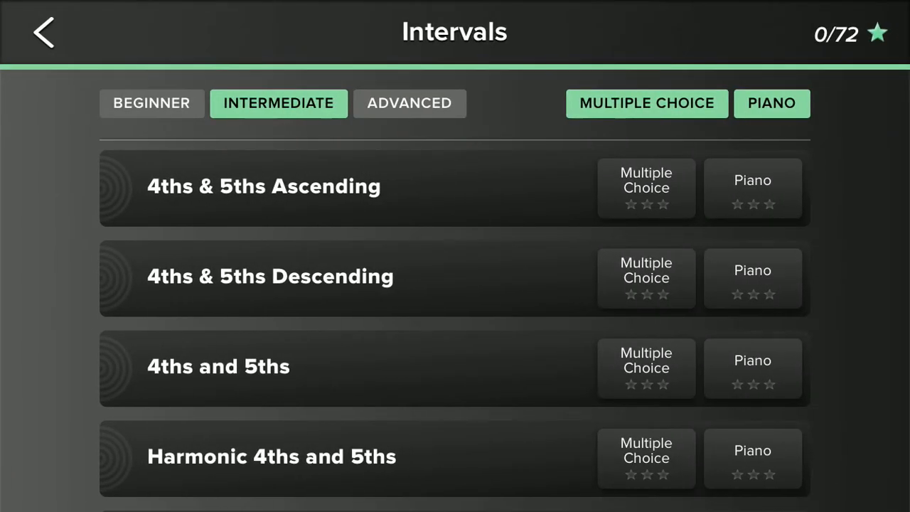
Filter the Intervals games to Intermediate and open the 4ths & 5ths Ascending mode chooser
click(152, 103)
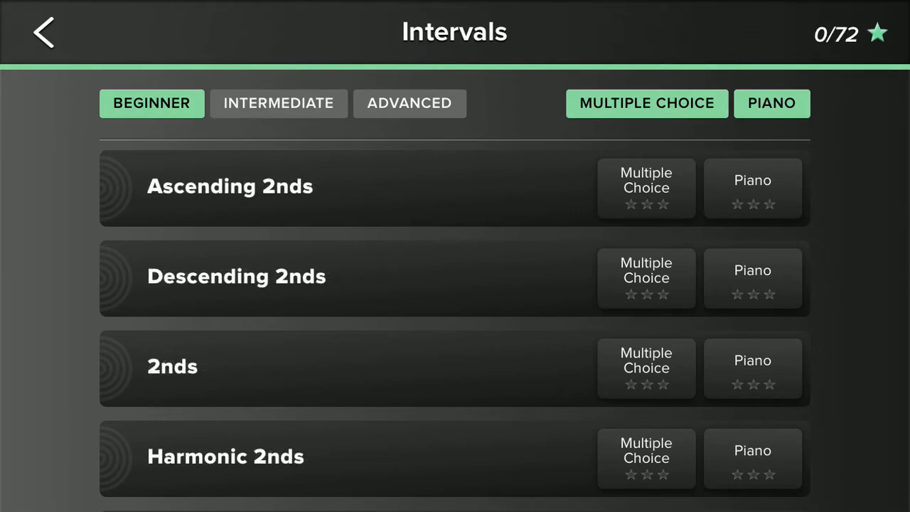
click(409, 104)
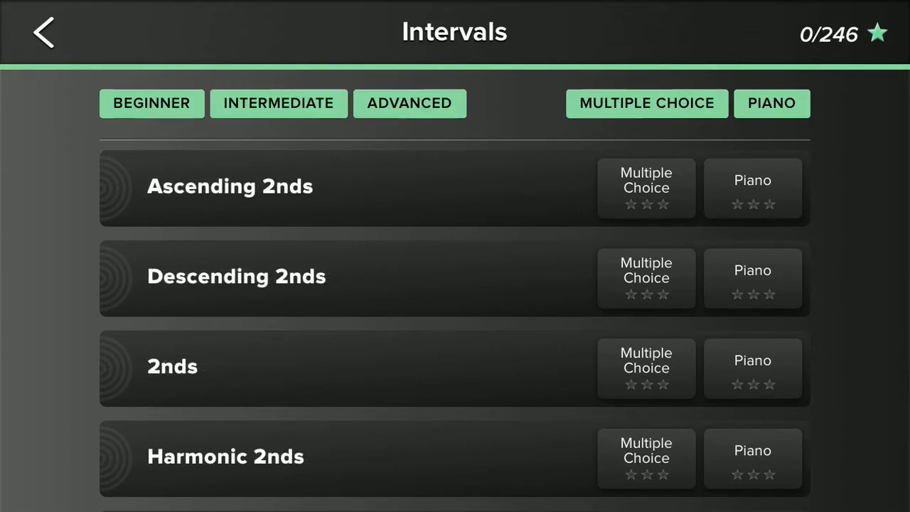
click(408, 103)
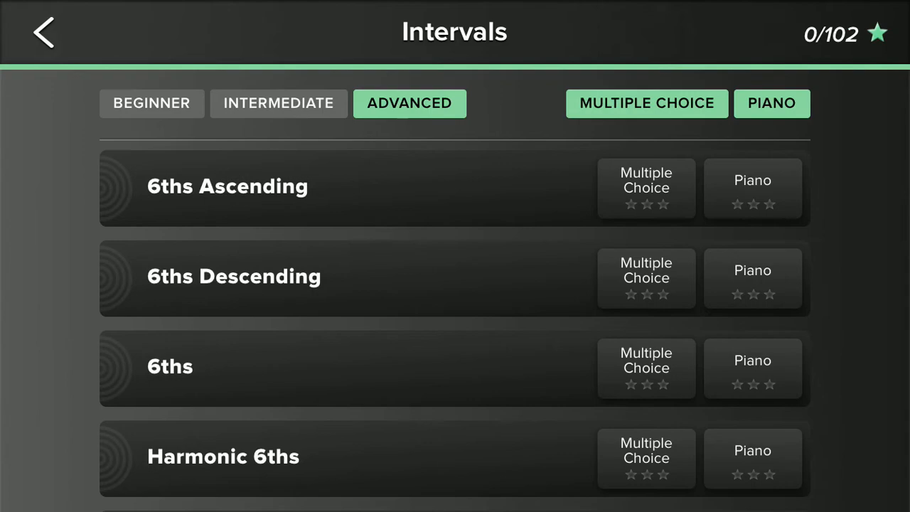
scroll(down, 3)
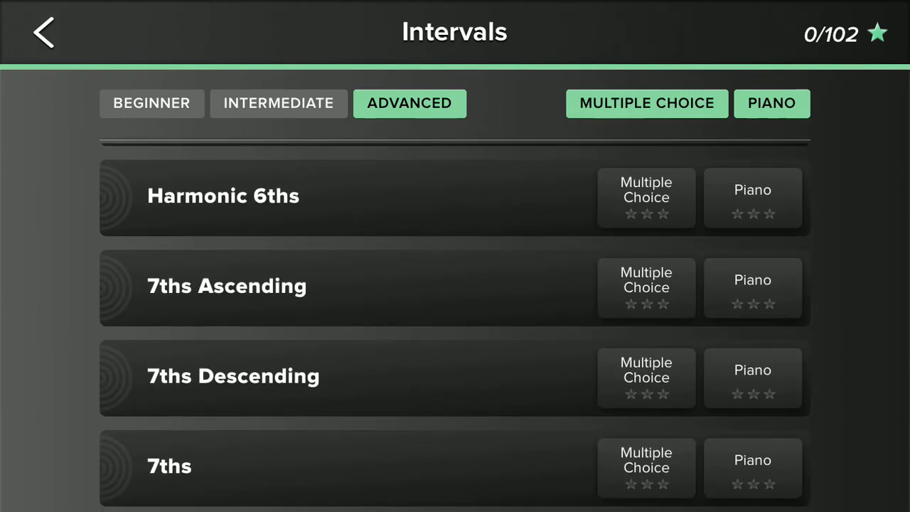
click(151, 103)
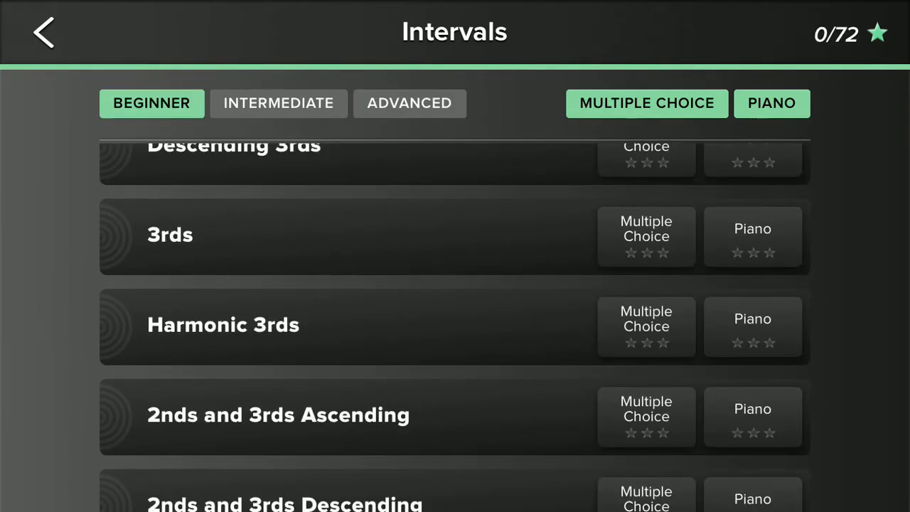
click(278, 103)
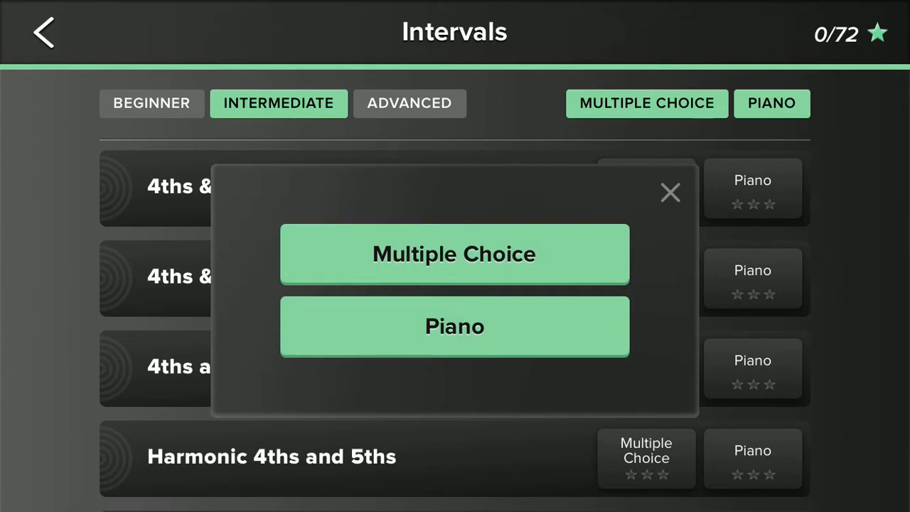
Start the multiple-choice 4ths & 5ths Ascending quiz
click(455, 254)
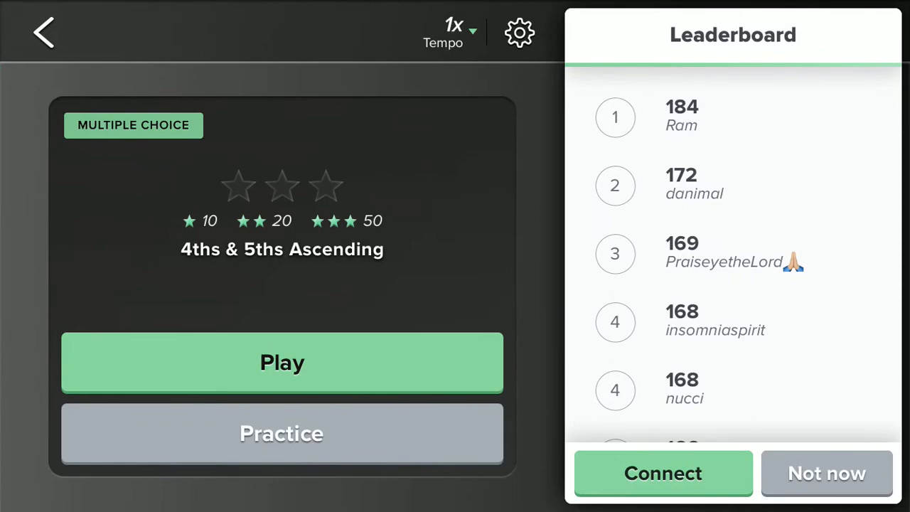
click(281, 363)
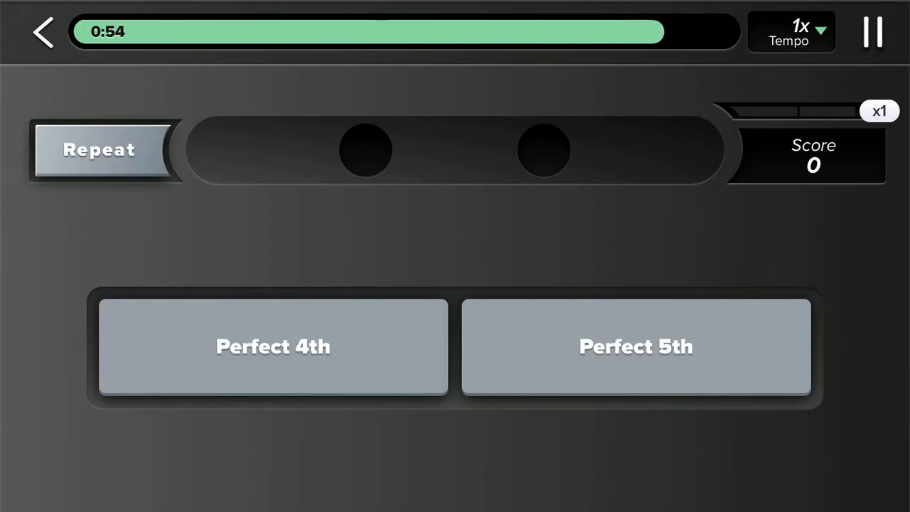
Answer two Perfect 4th/5th questions, reaching a score of 2
click(273, 347)
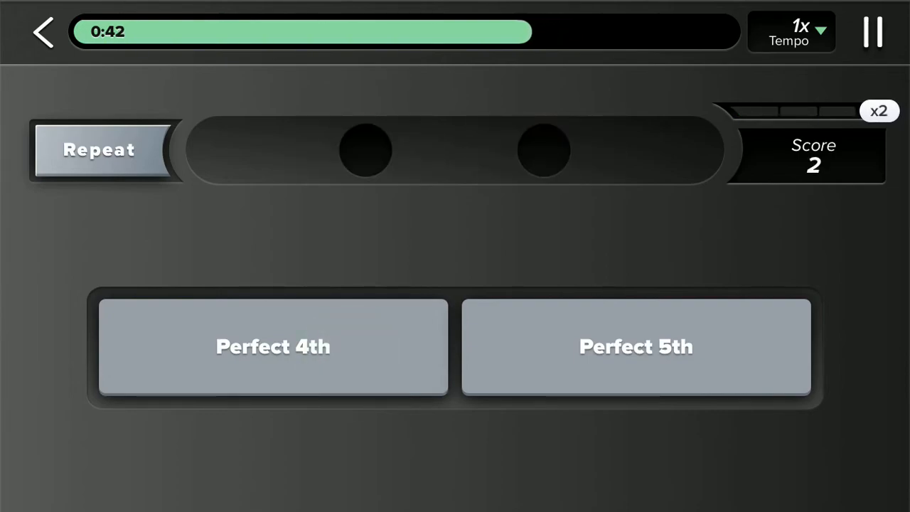
click(273, 347)
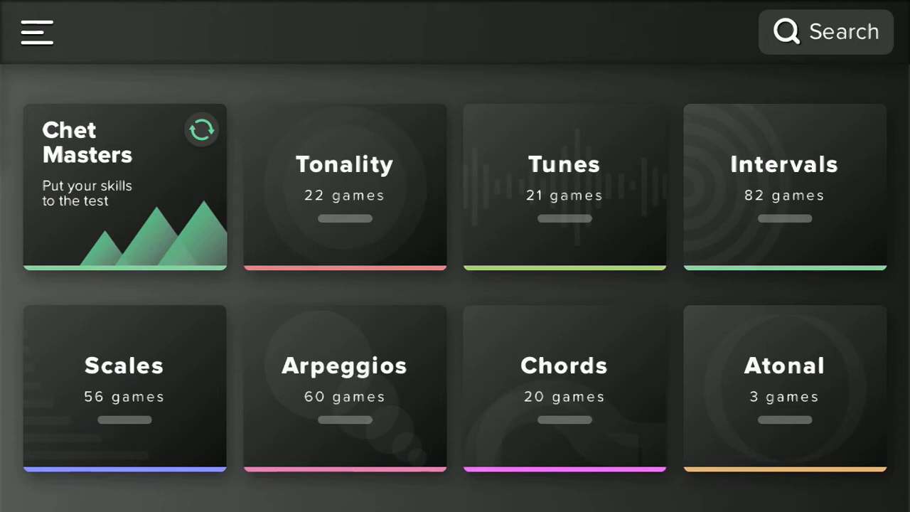
click(563, 388)
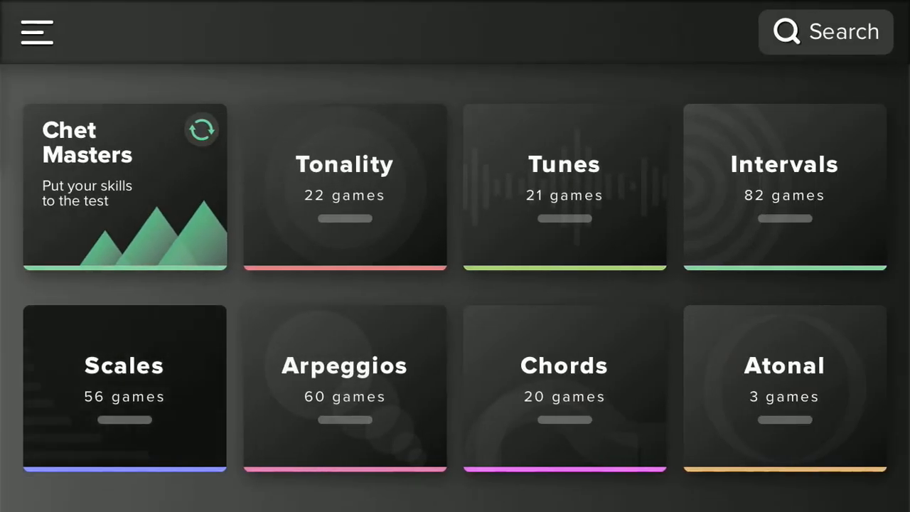
Start the Major/Minor Ascending scales game in Piano mode
click(124, 388)
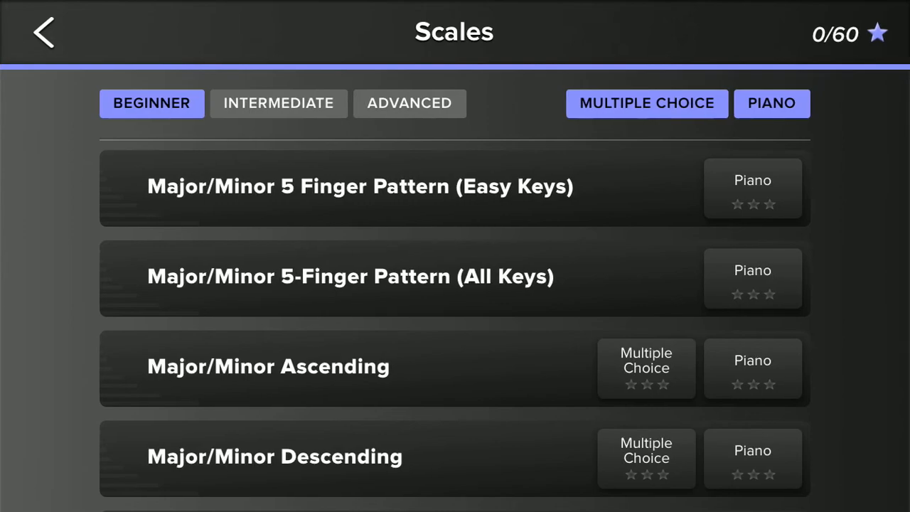
scroll(down, 3)
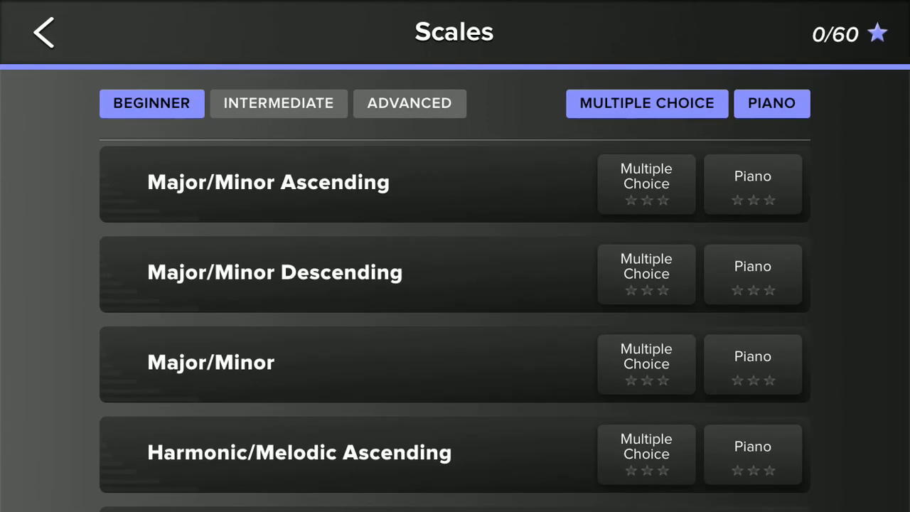
click(285, 182)
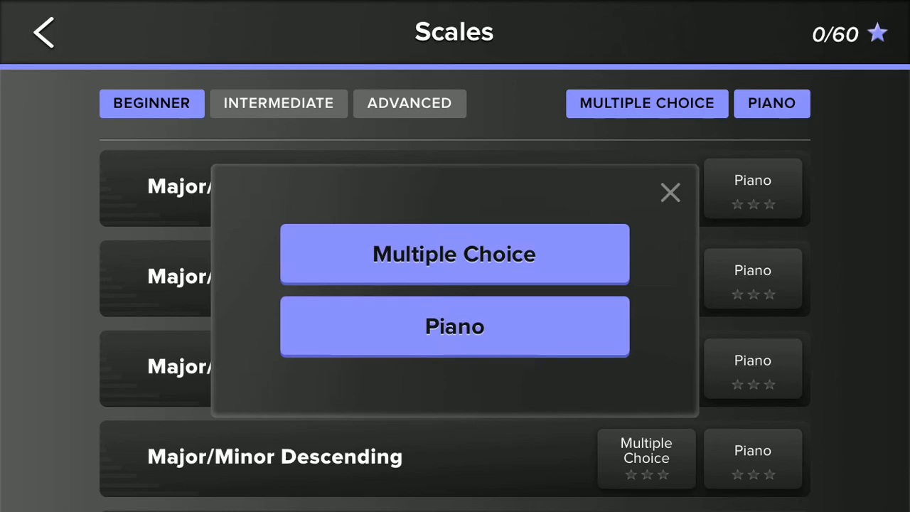
click(455, 327)
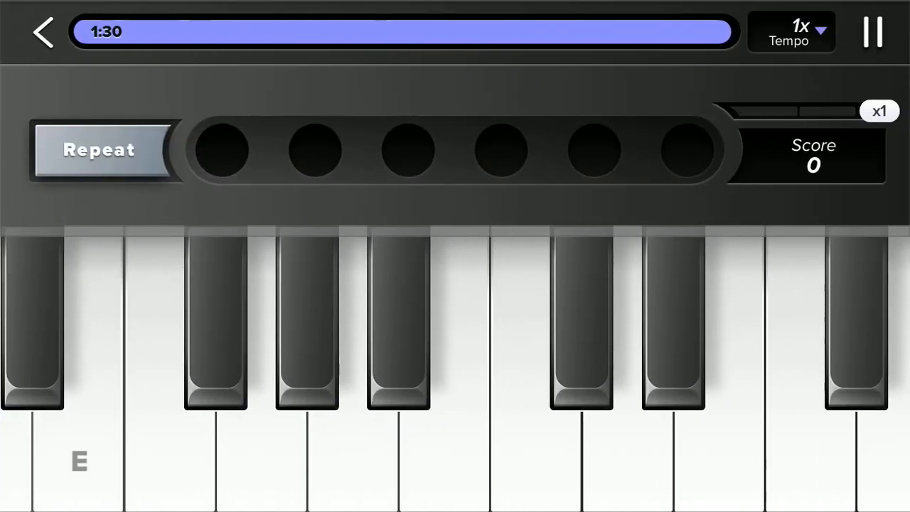
Exit the piano scales quiz and the Scales list to reach the home screen
click(215, 320)
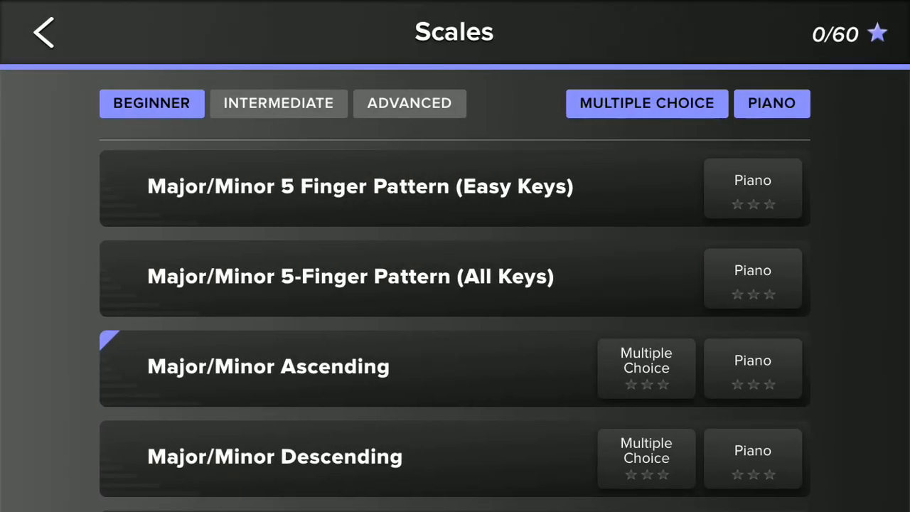
click(42, 32)
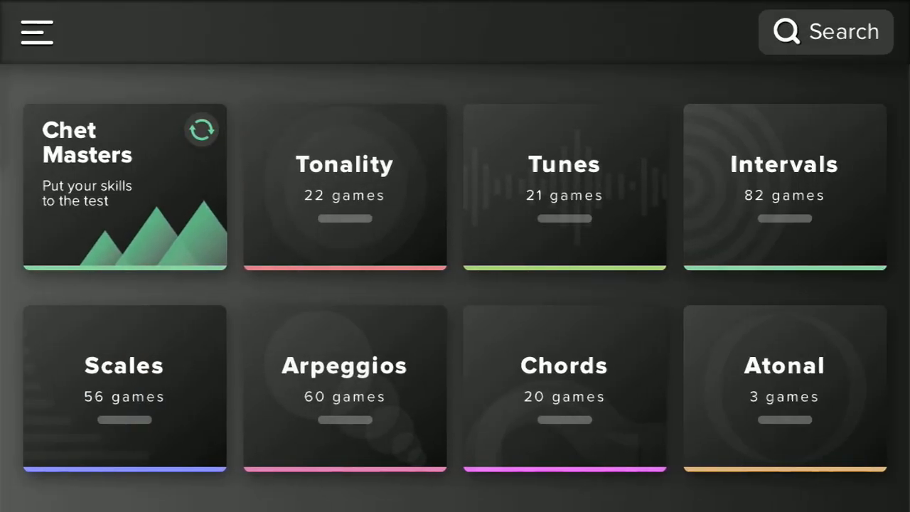